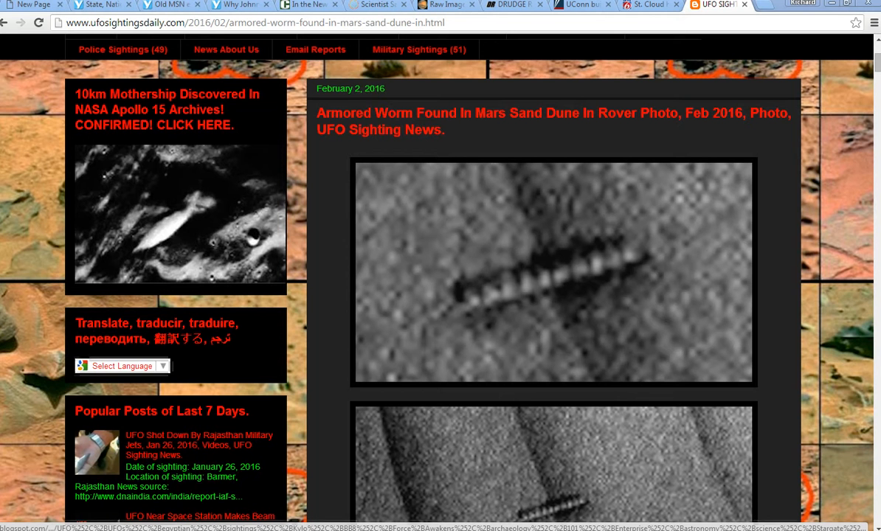
Step: Scroll through the gallery to find the Curiosity navcam sand-dune photo with the worm-like object
scroll(down, 3)
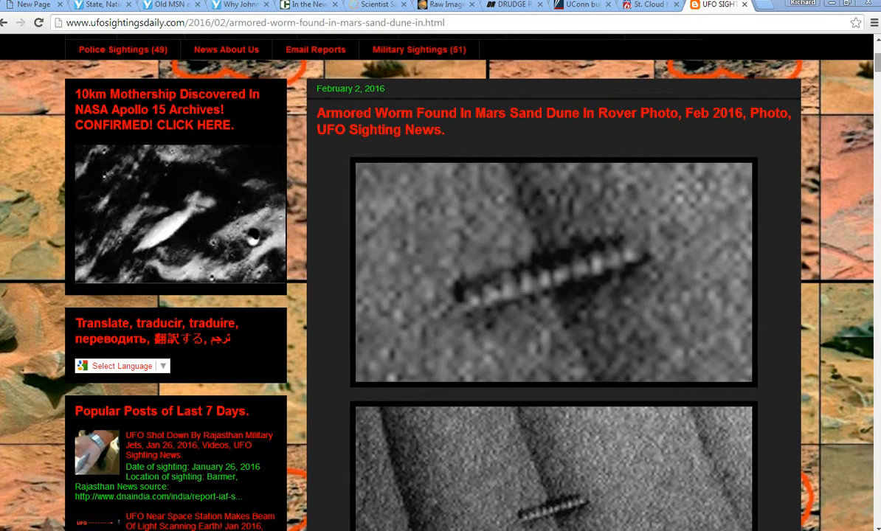
scroll(down, 3)
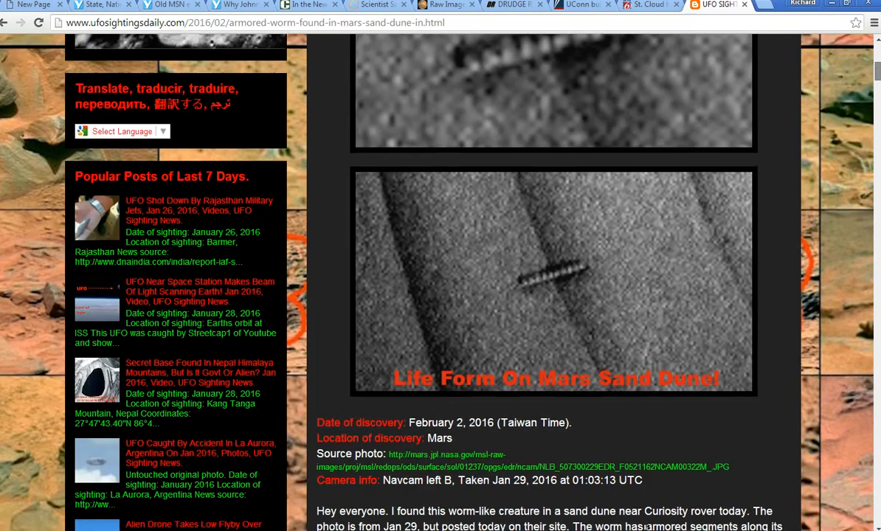
scroll(down, 3)
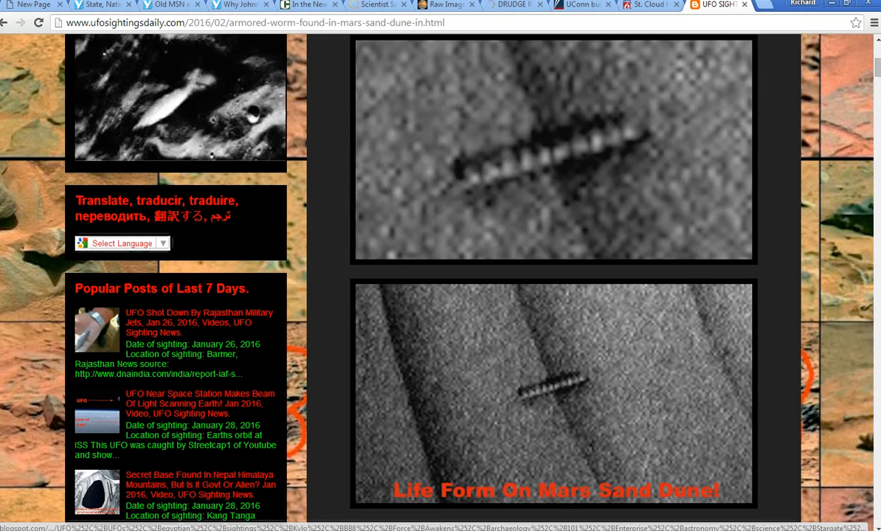
scroll(up, 3)
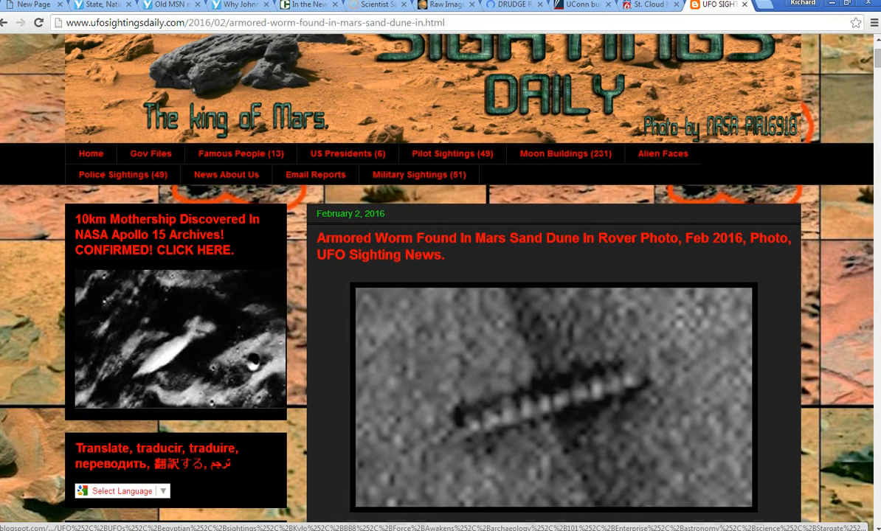
scroll(down, 3)
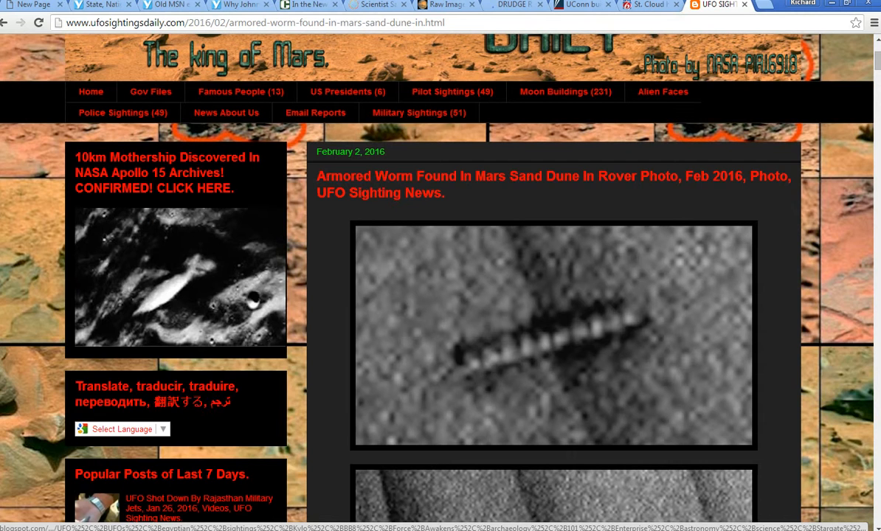
scroll(down, 3)
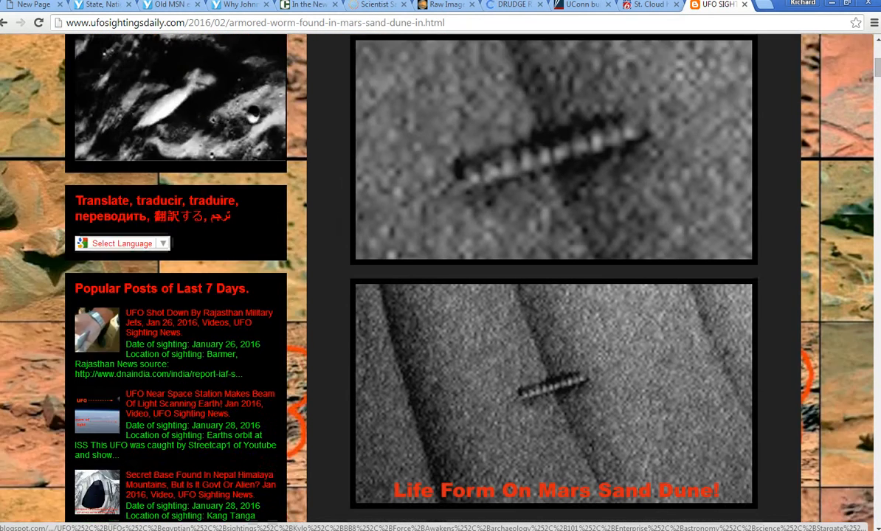
scroll(down, 3)
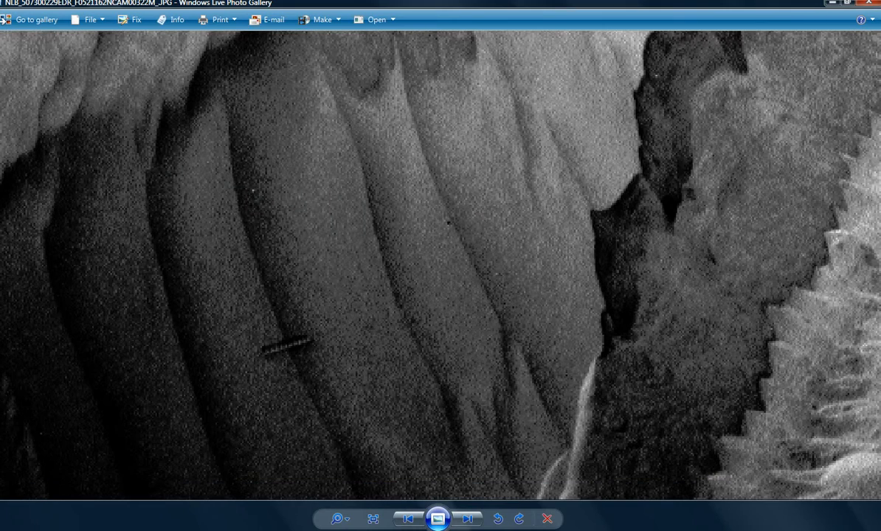
Step: Open the Fix pane beside the zoomed-in, pixelated worm close-up
click(135, 19)
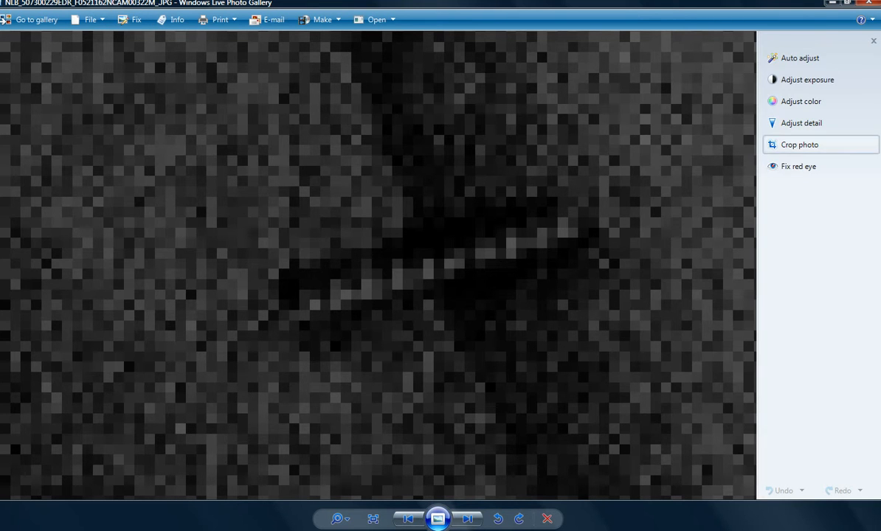
mouse_move(807, 80)
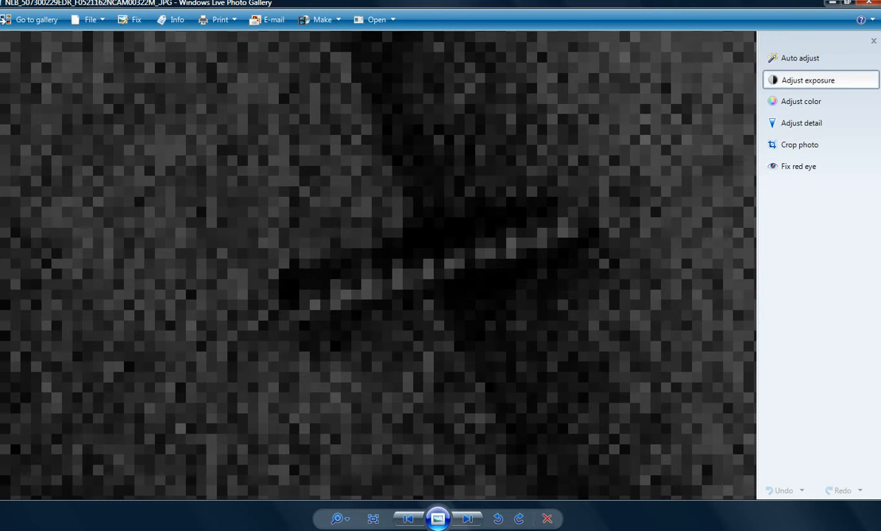
Step: In Adjust exposure, raise Brightness slightly and push Contrast well above its original level
click(807, 80)
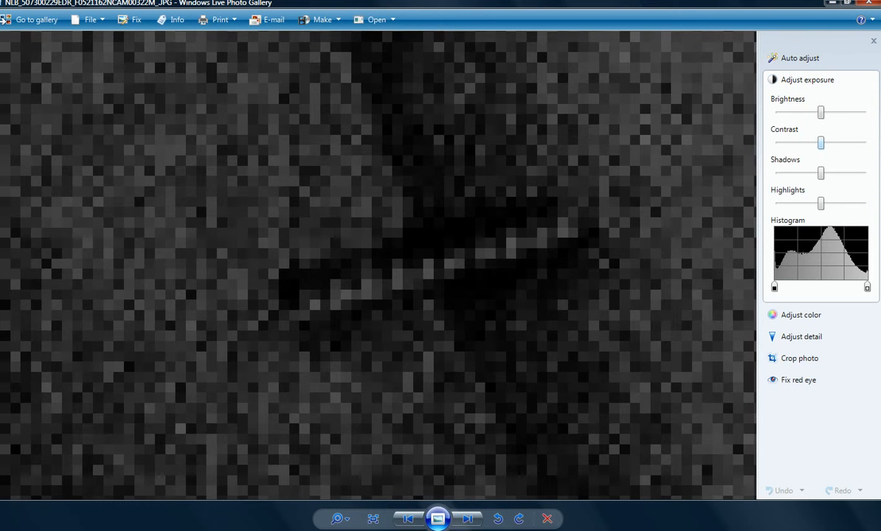
drag(820, 112, 828, 112)
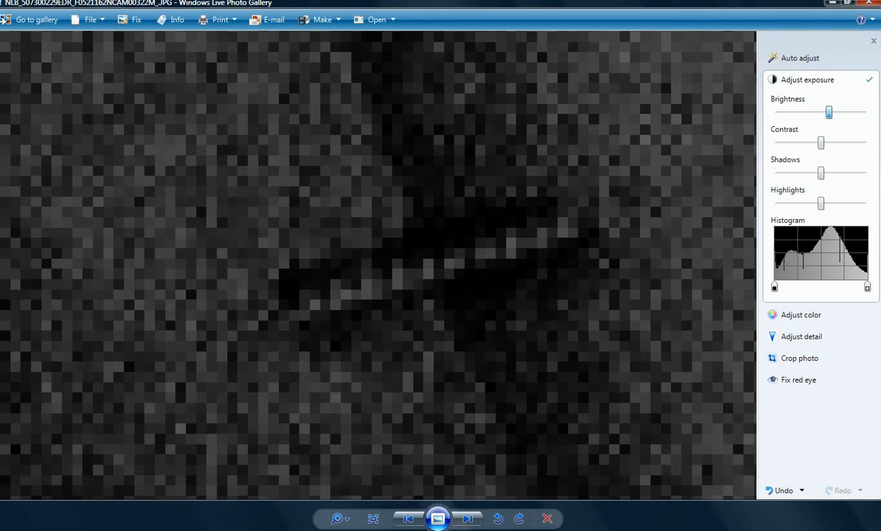
drag(829, 112, 832, 113)
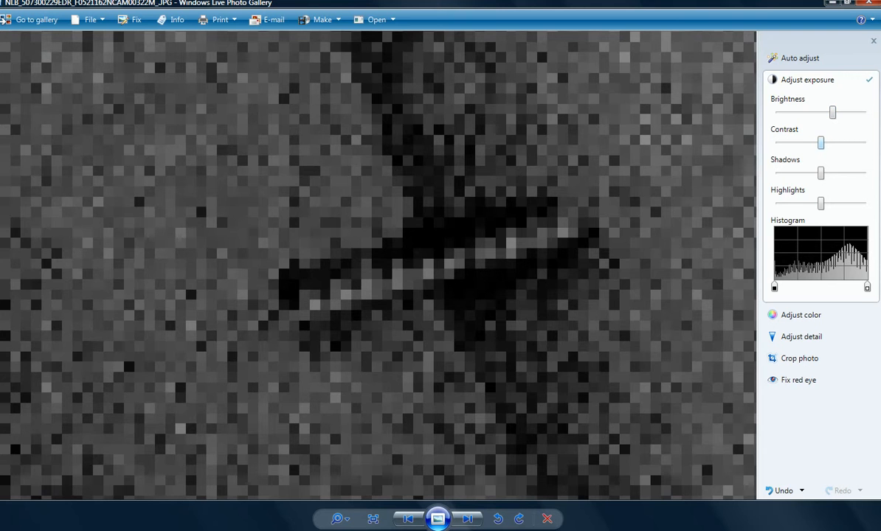
drag(820, 143, 841, 143)
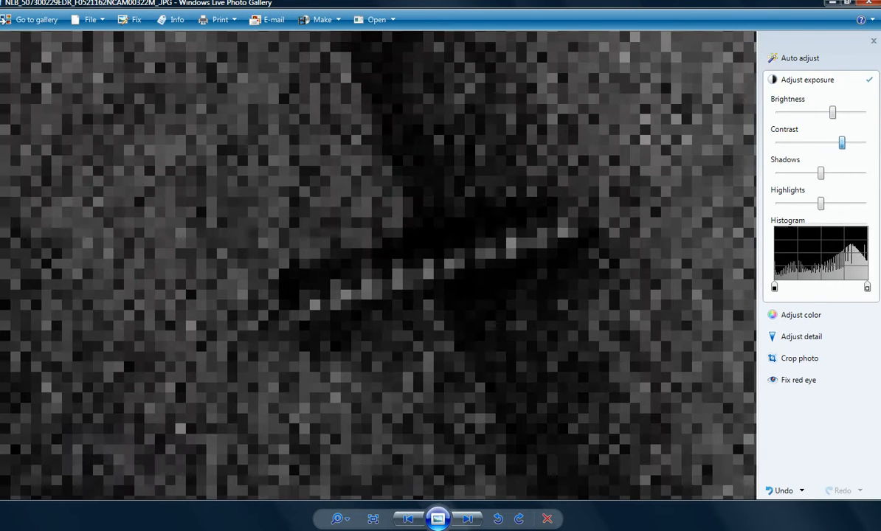
drag(842, 142, 832, 142)
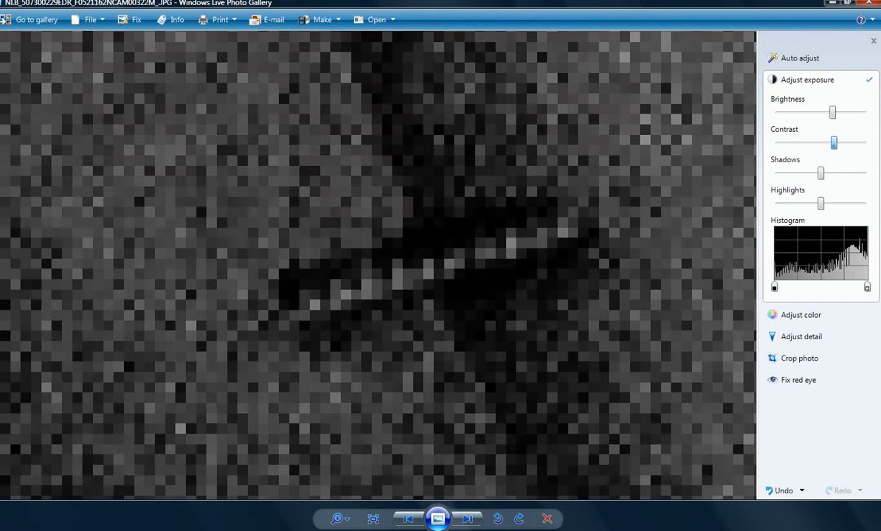
drag(833, 144, 823, 143)
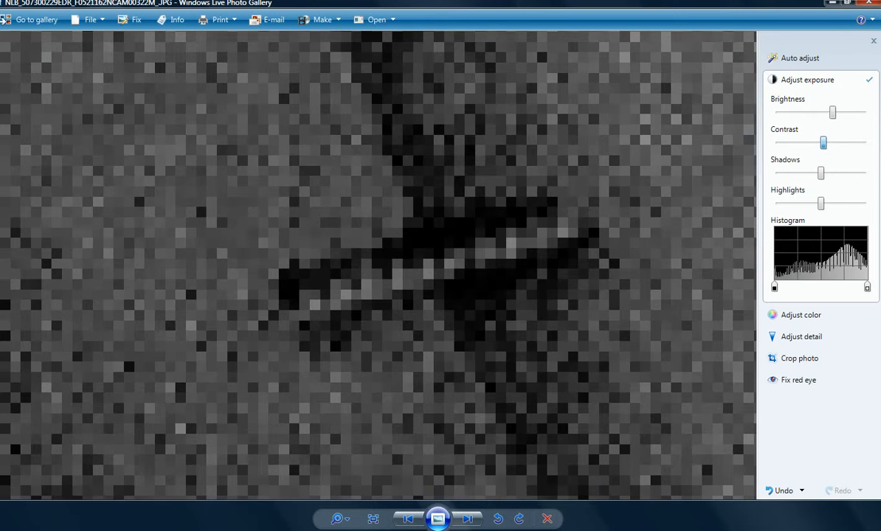
drag(822, 142, 850, 143)
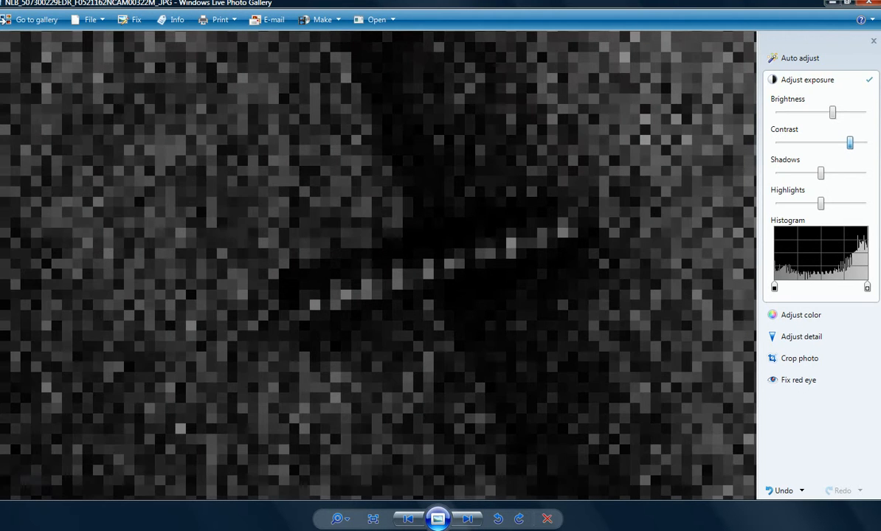